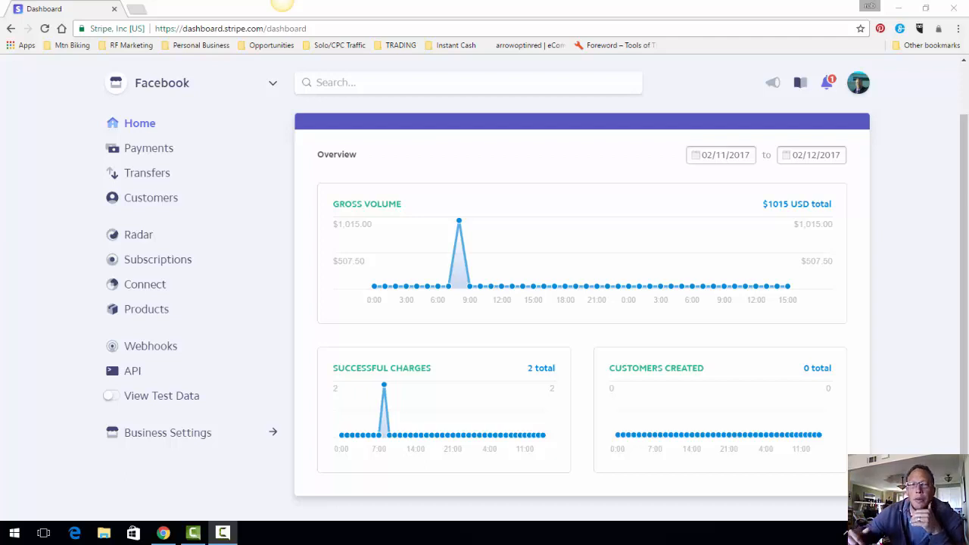
{"action": "mouse_move", "coordinate": [962, 386]}
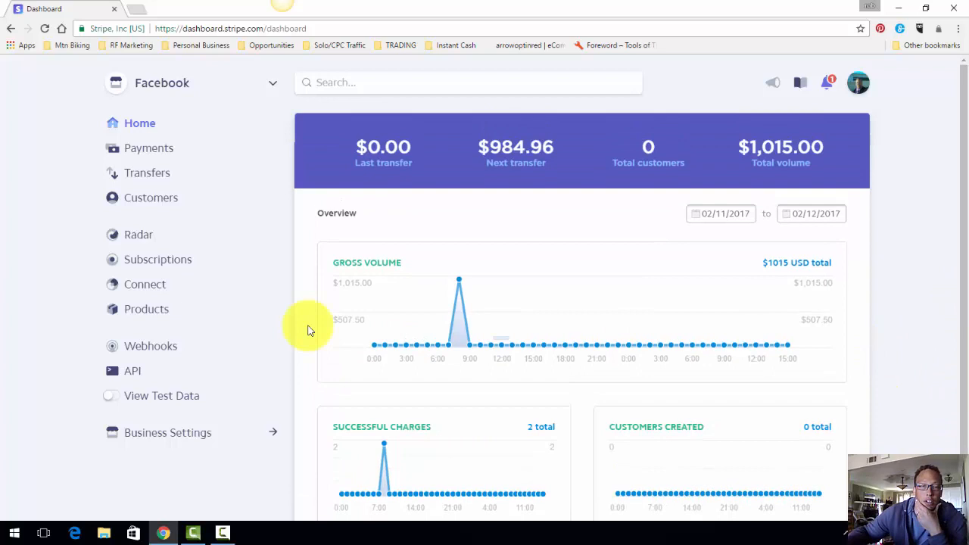
{"action": "mouse_move", "coordinate": [267, 327]}
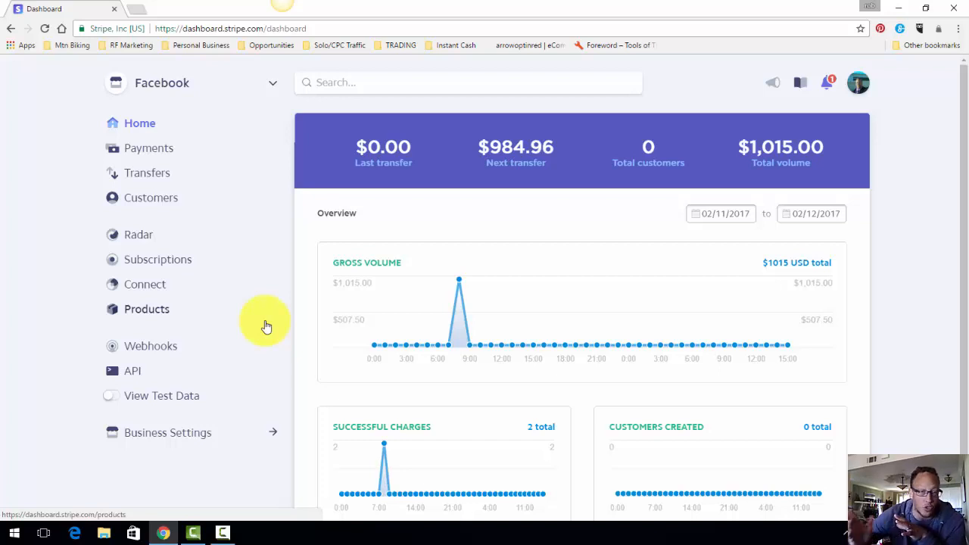
{"action": "mouse_move", "coordinate": [206, 260]}
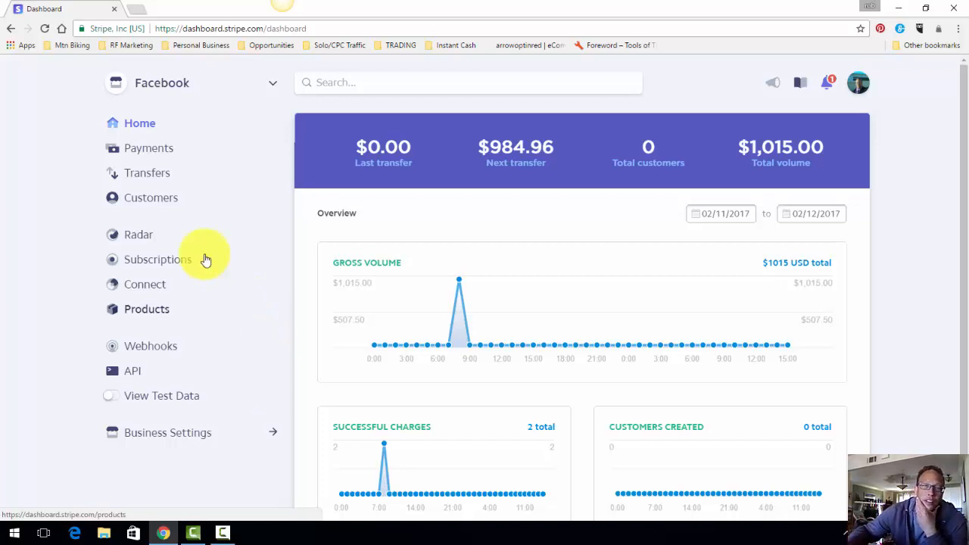
{"action": "mouse_move", "coordinate": [187, 123]}
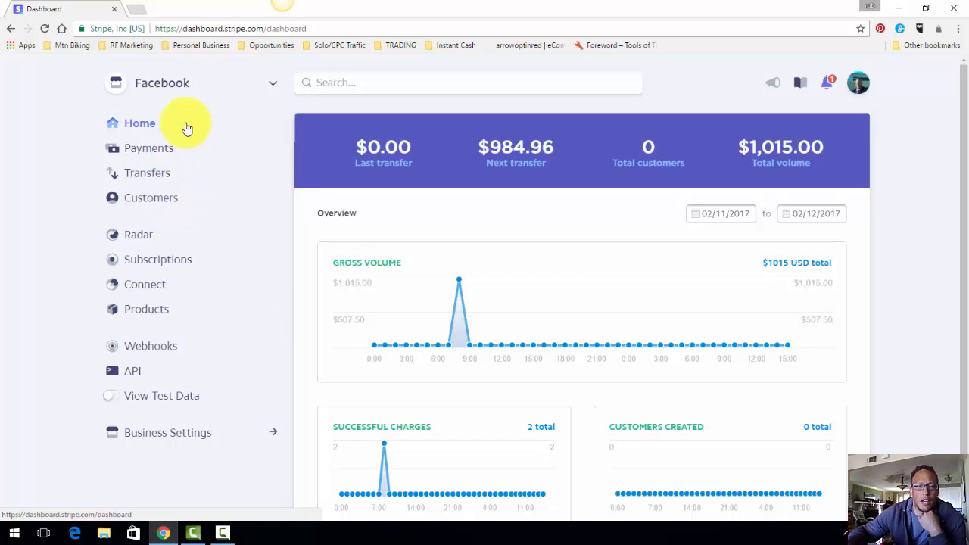
{"action": "mouse_move", "coordinate": [210, 200]}
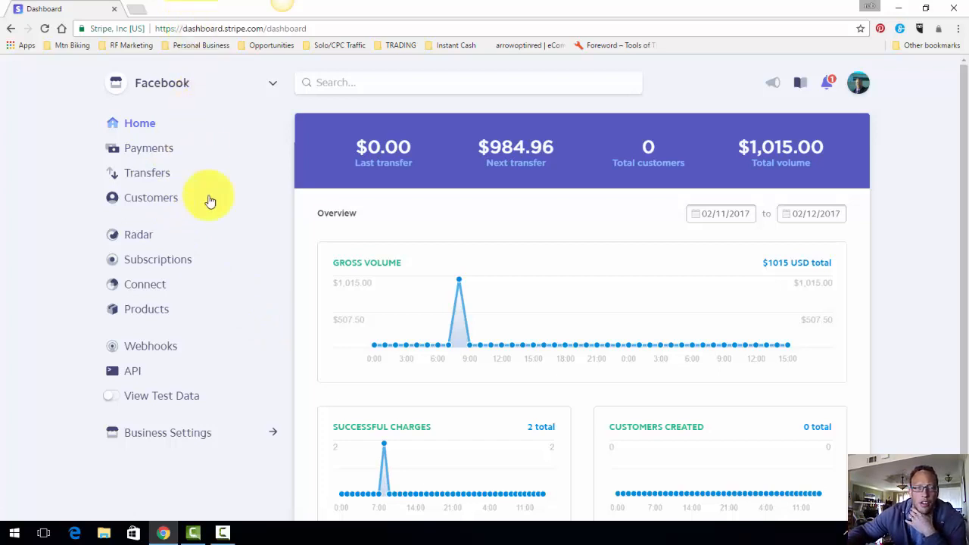
{"action": "mouse_move", "coordinate": [219, 239]}
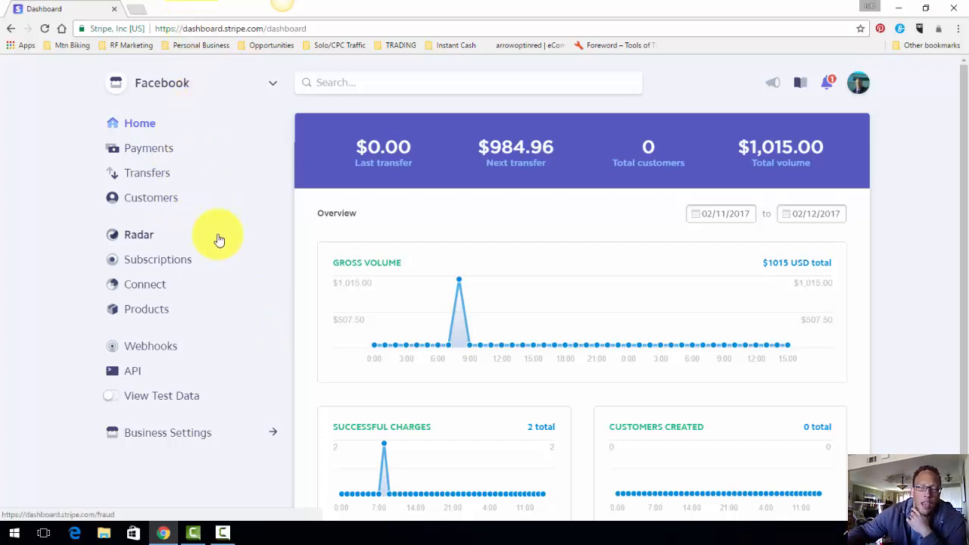
{"action": "mouse_move", "coordinate": [203, 230]}
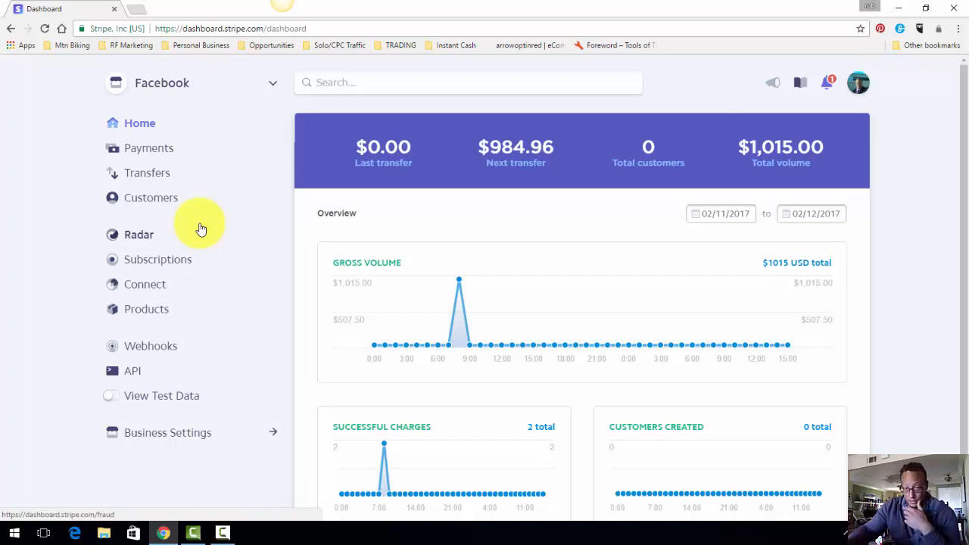
{"action": "mouse_move", "coordinate": [148, 149]}
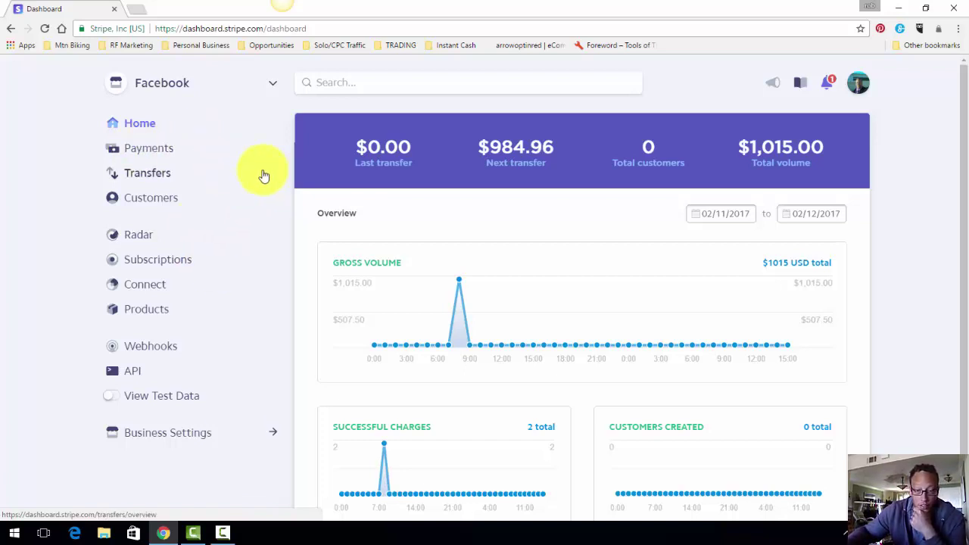
{"action": "mouse_move", "coordinate": [259, 176]}
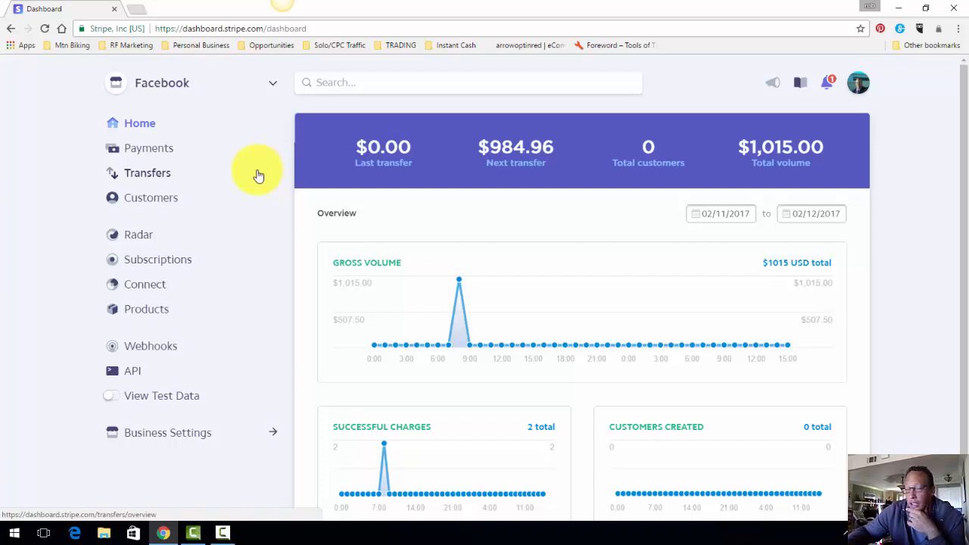
{"action": "mouse_move", "coordinate": [152, 197]}
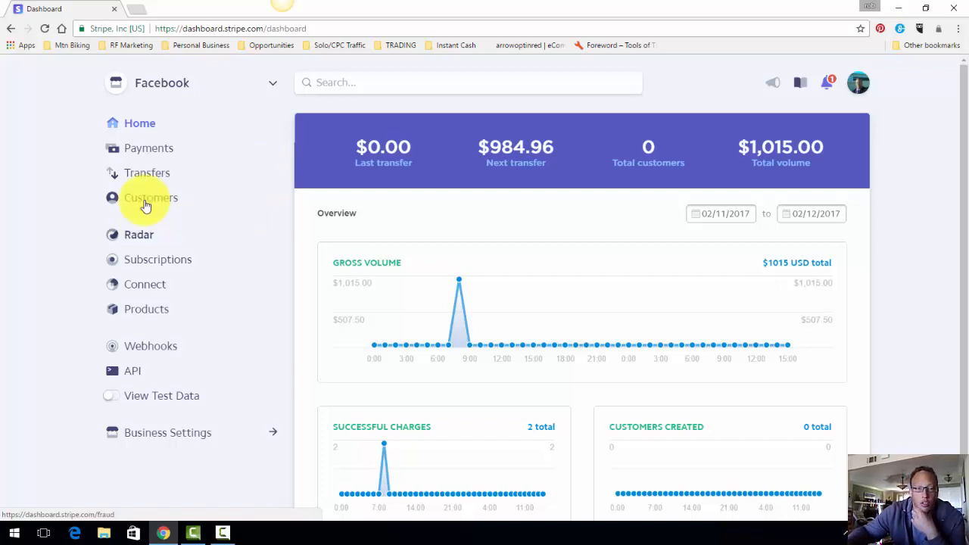
Step: Show the Payments list with the $1,000.00 consulting charge and $15.00 test payment
{"action": "left_click", "coordinate": [149, 148]}
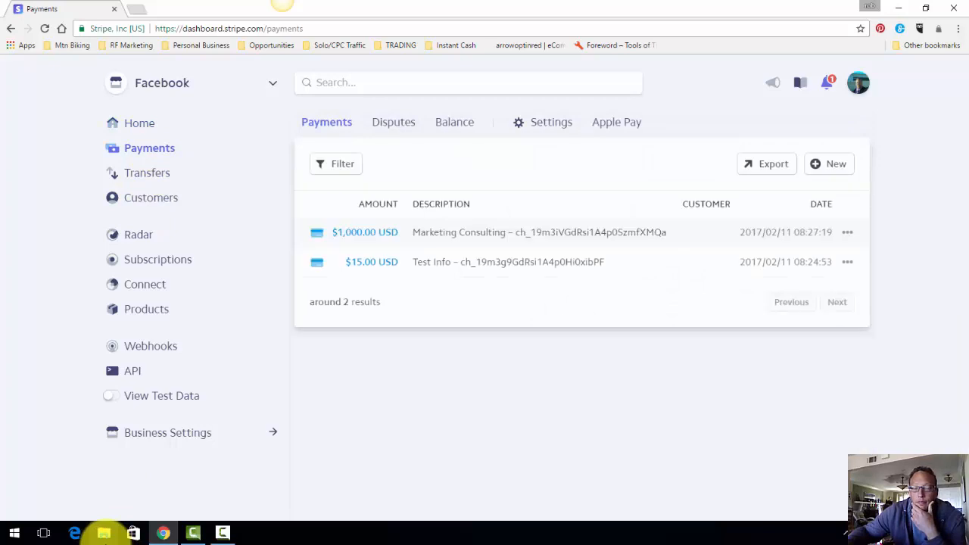
{"action": "mouse_move", "coordinate": [394, 219]}
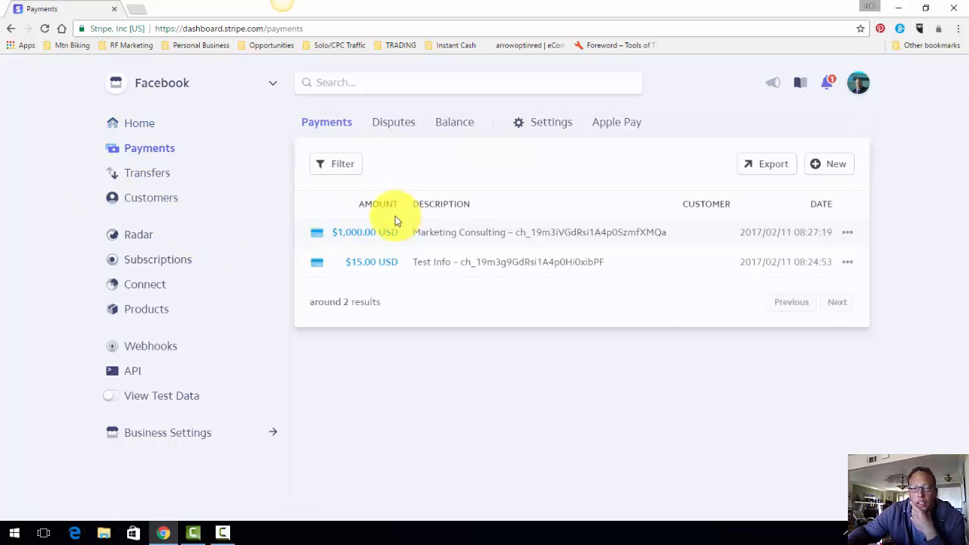
{"action": "mouse_move", "coordinate": [148, 148]}
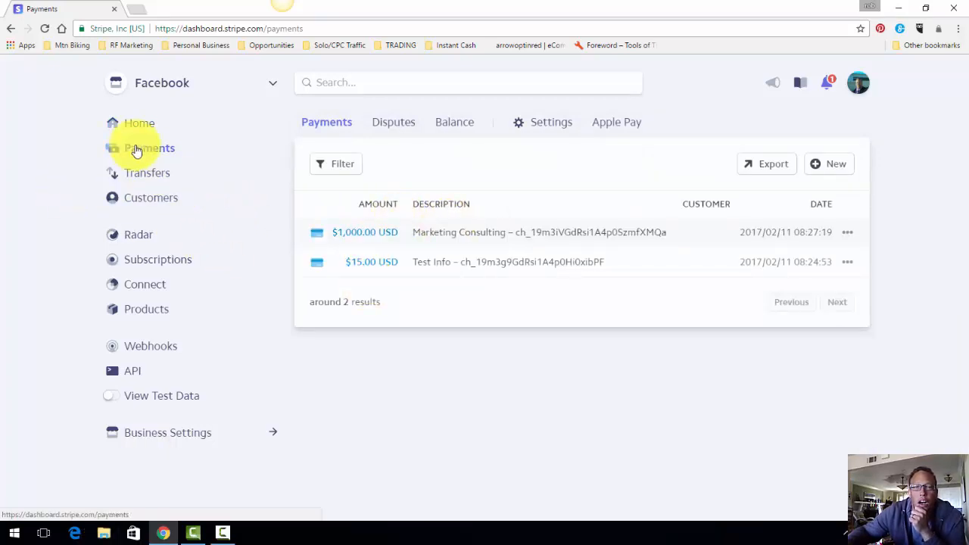
{"action": "mouse_move", "coordinate": [145, 173]}
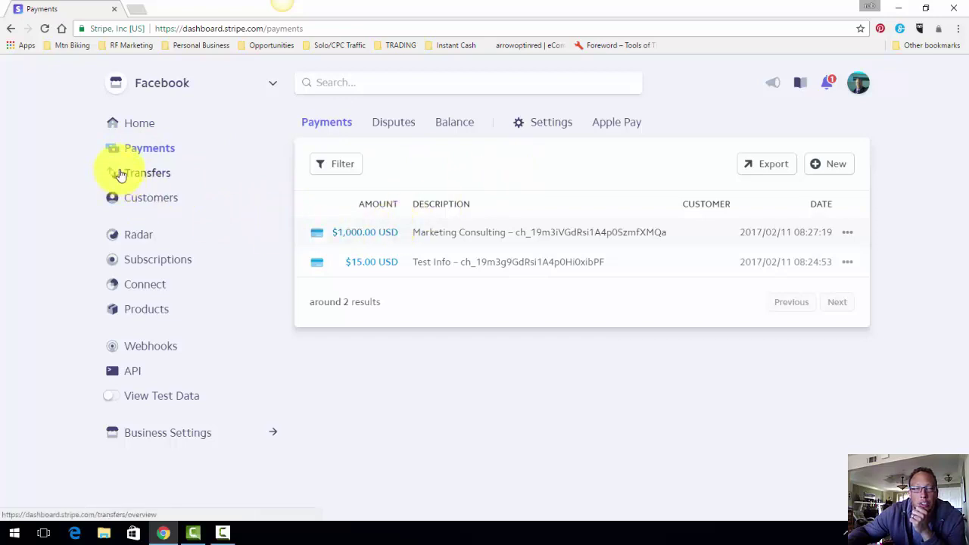
{"action": "mouse_move", "coordinate": [563, 242]}
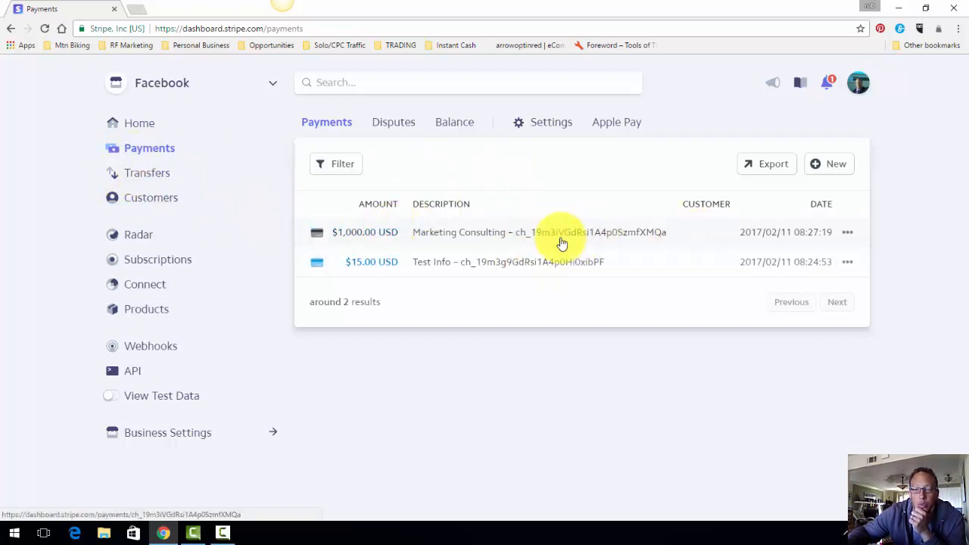
{"action": "mouse_move", "coordinate": [148, 148]}
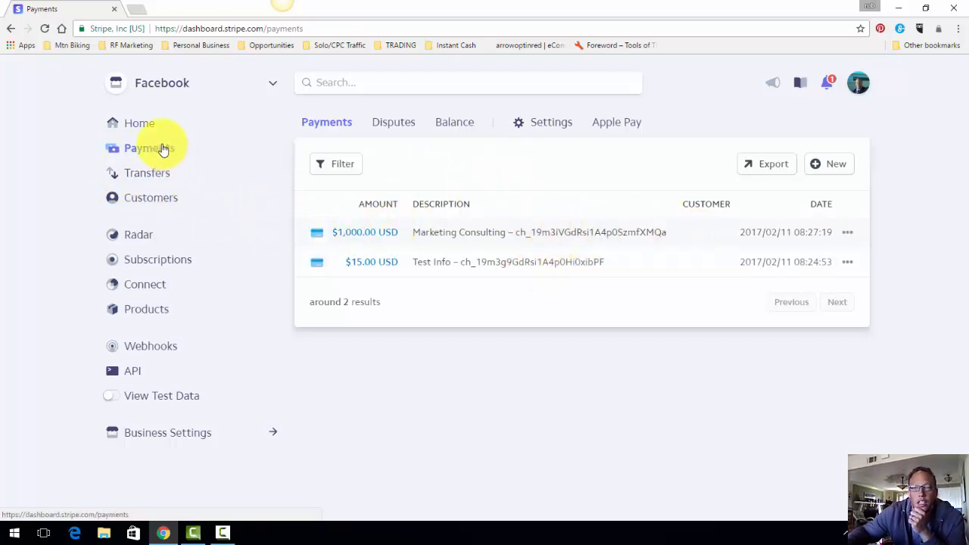
{"action": "left_click", "coordinate": [828, 164]}
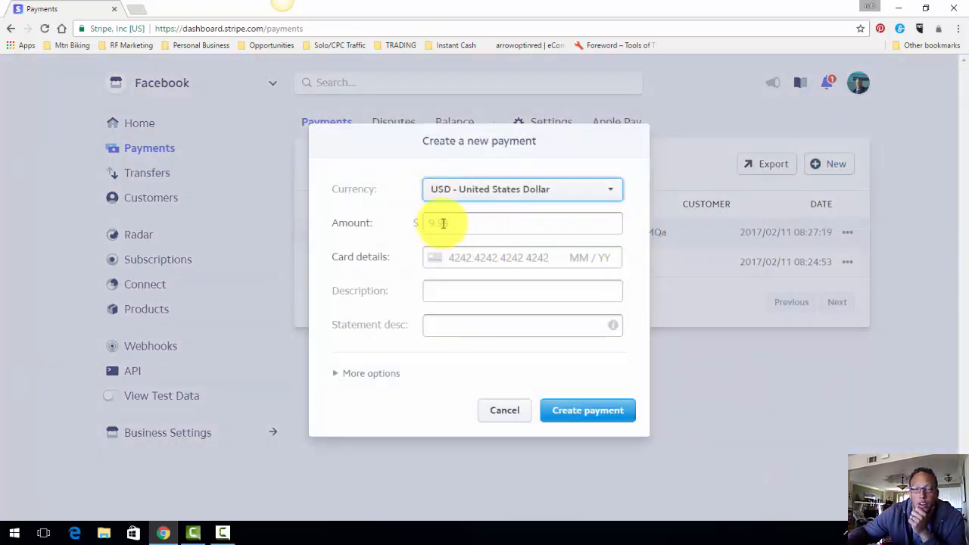
{"action": "type", "text": "9.99"}
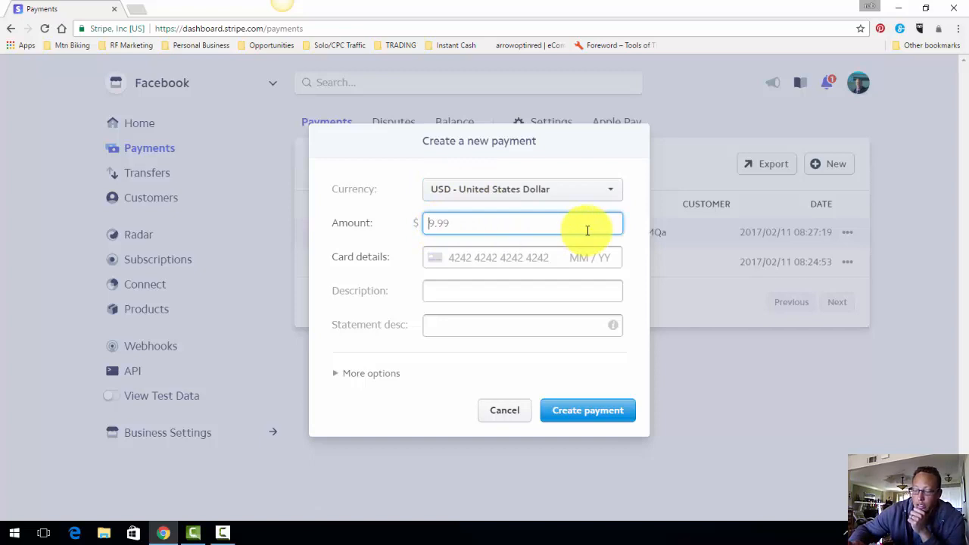
{"action": "type", "text": "1000"}
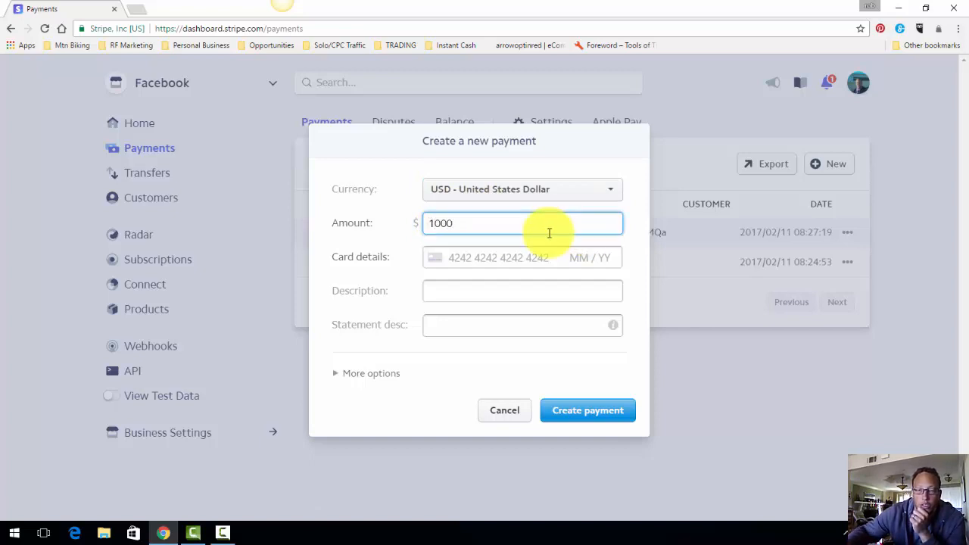
{"action": "left_click", "coordinate": [500, 258]}
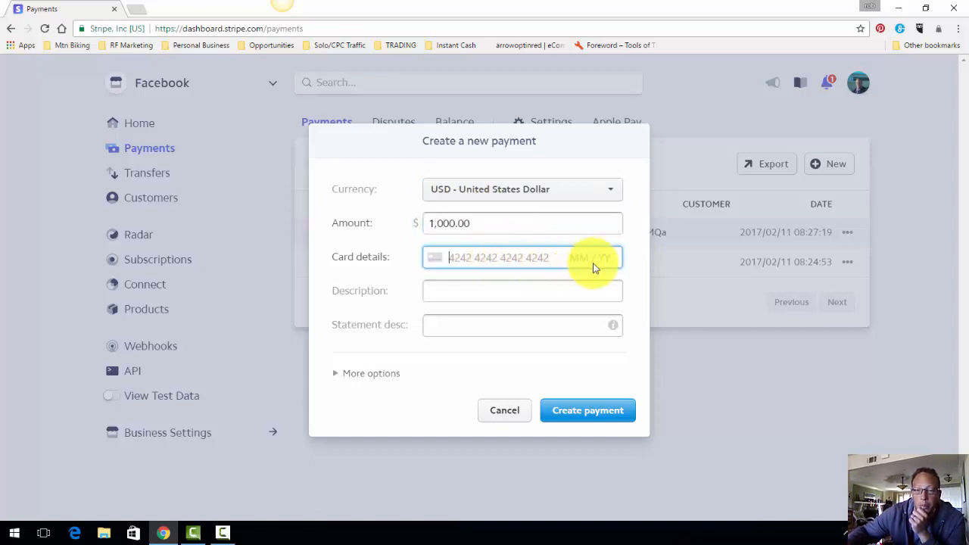
{"action": "mouse_move", "coordinate": [533, 336]}
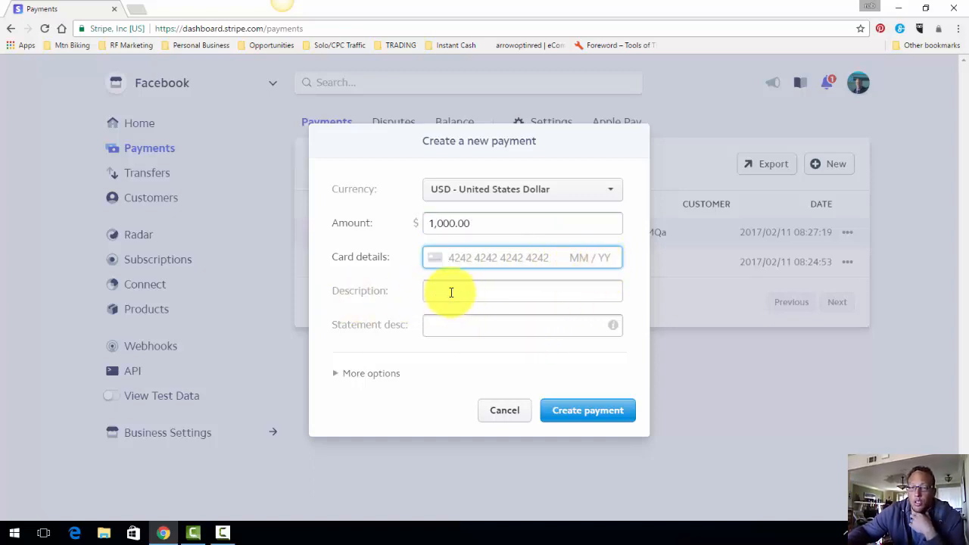
{"action": "left_click", "coordinate": [522, 291]}
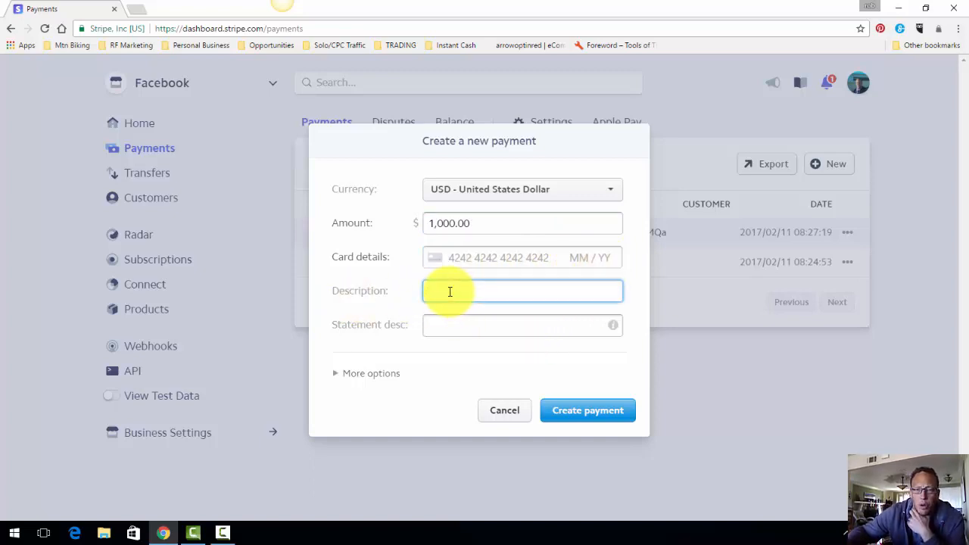
{"action": "left_click", "coordinate": [523, 324]}
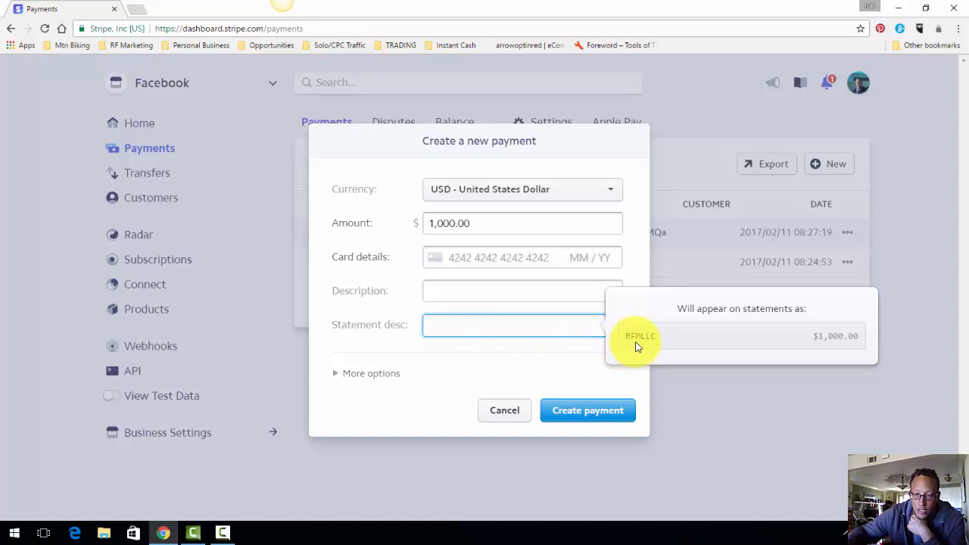
{"action": "mouse_move", "coordinate": [487, 371]}
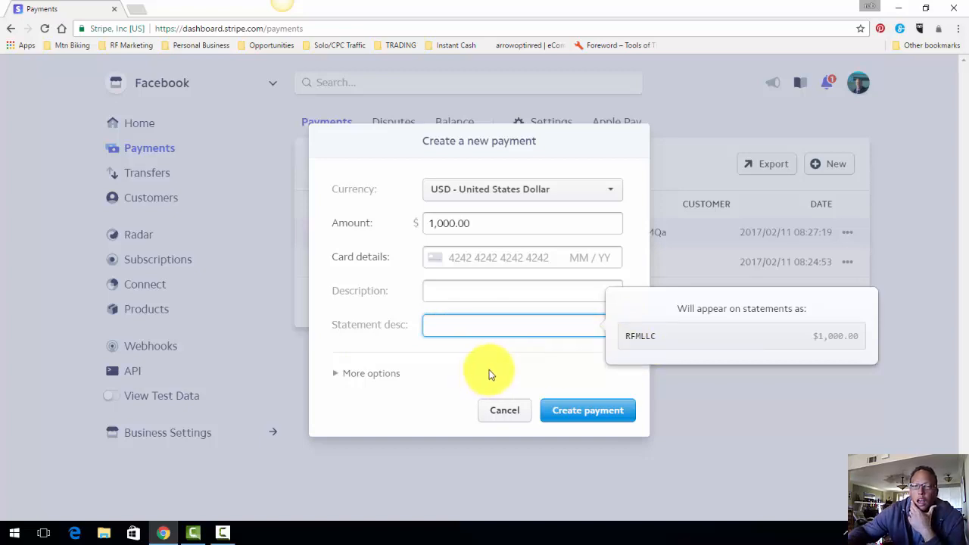
{"action": "mouse_move", "coordinate": [588, 410]}
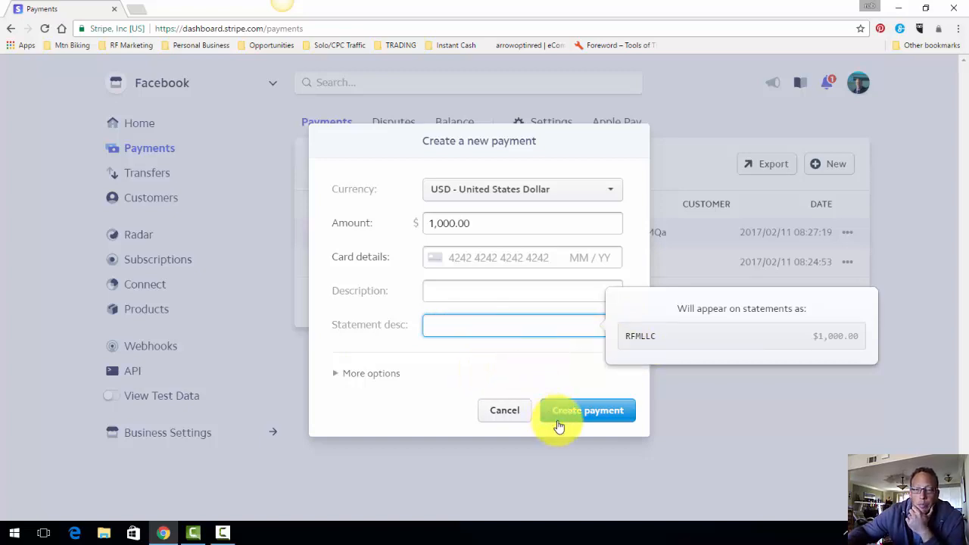
{"action": "mouse_move", "coordinate": [506, 417]}
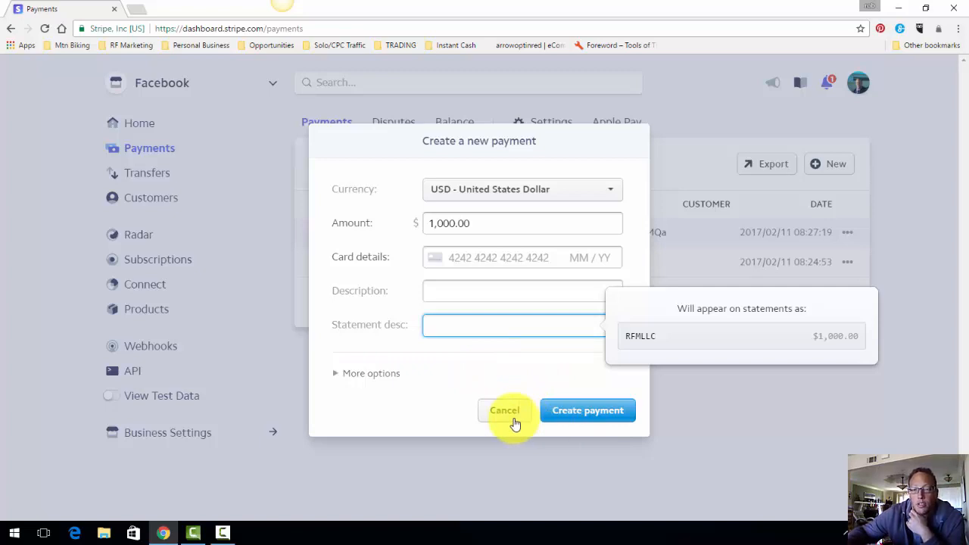
{"action": "left_click", "coordinate": [504, 410]}
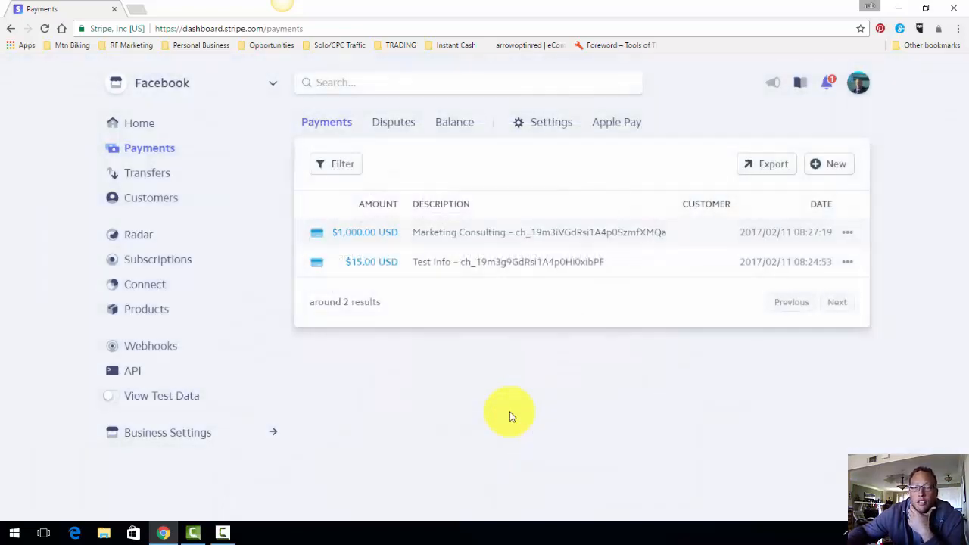
{"action": "mouse_move", "coordinate": [192, 162]}
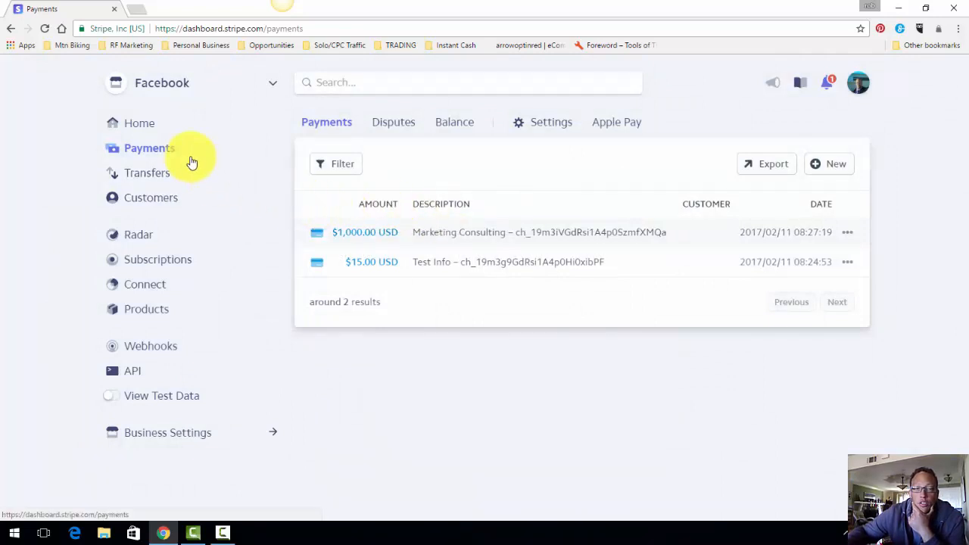
Step: Return to Home showing $1,015.00 total volume and $984.96 next transfer
{"action": "left_click", "coordinate": [140, 123]}
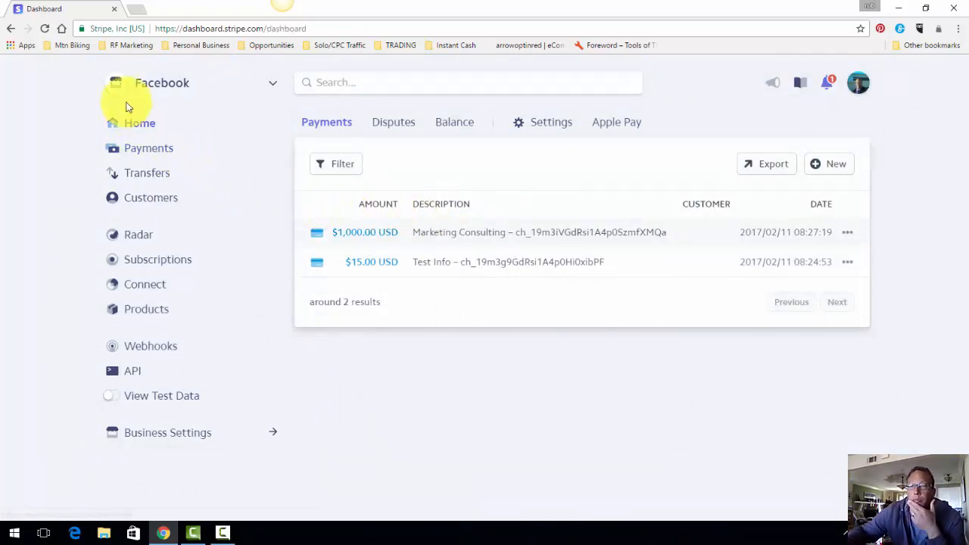
{"action": "left_click", "coordinate": [139, 122]}
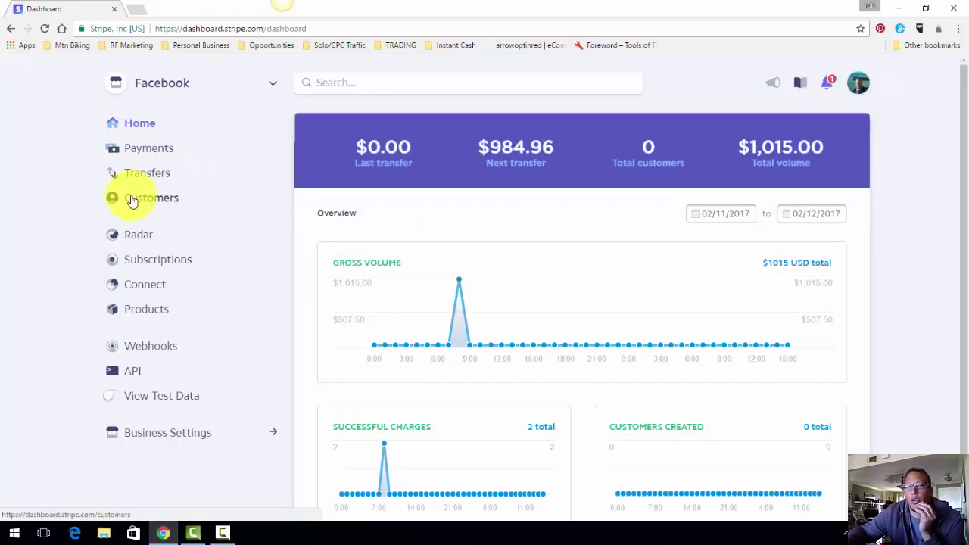